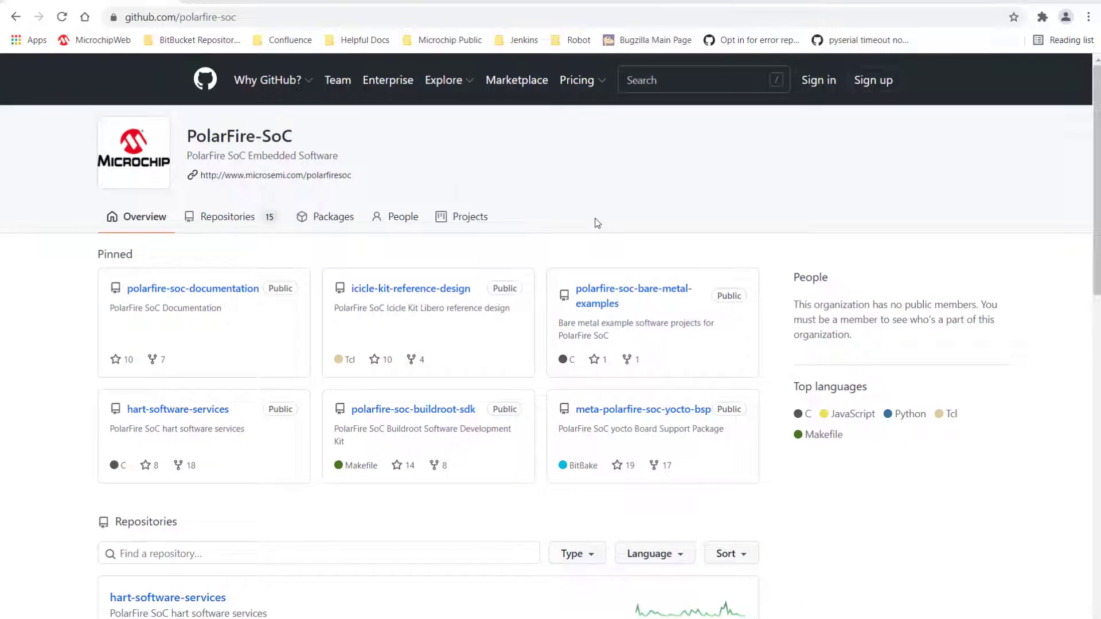
{"action": "mouse_move", "coordinate": [612, 299]}
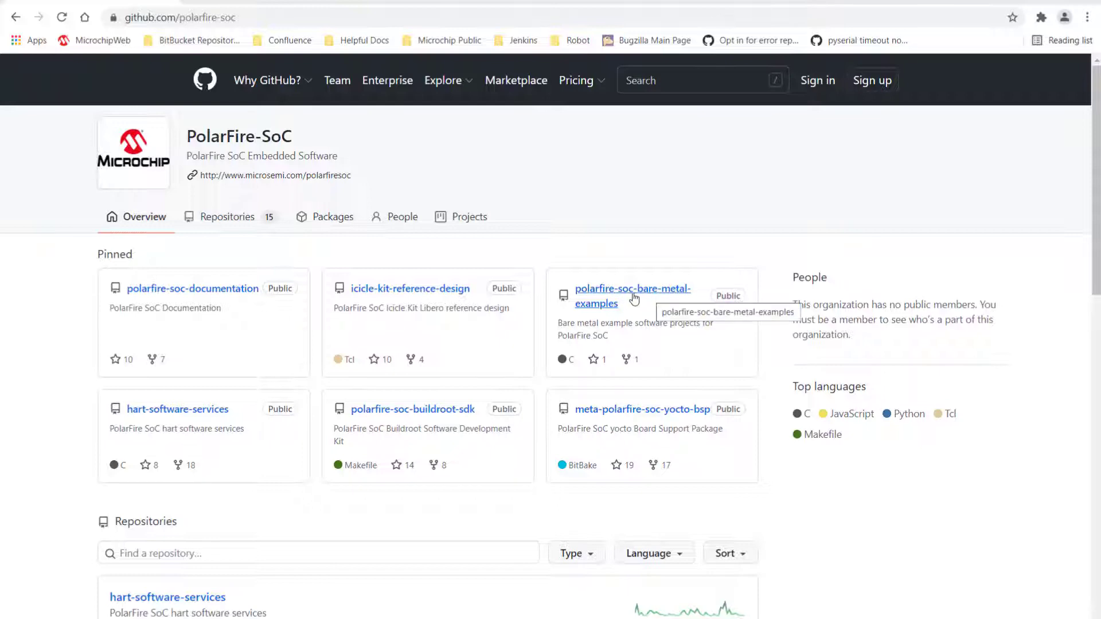
- Open the polarfire-soc-bare-metal-examples repository on GitHub and download it as a ZIP
{"action": "left_click", "coordinate": [631, 288]}
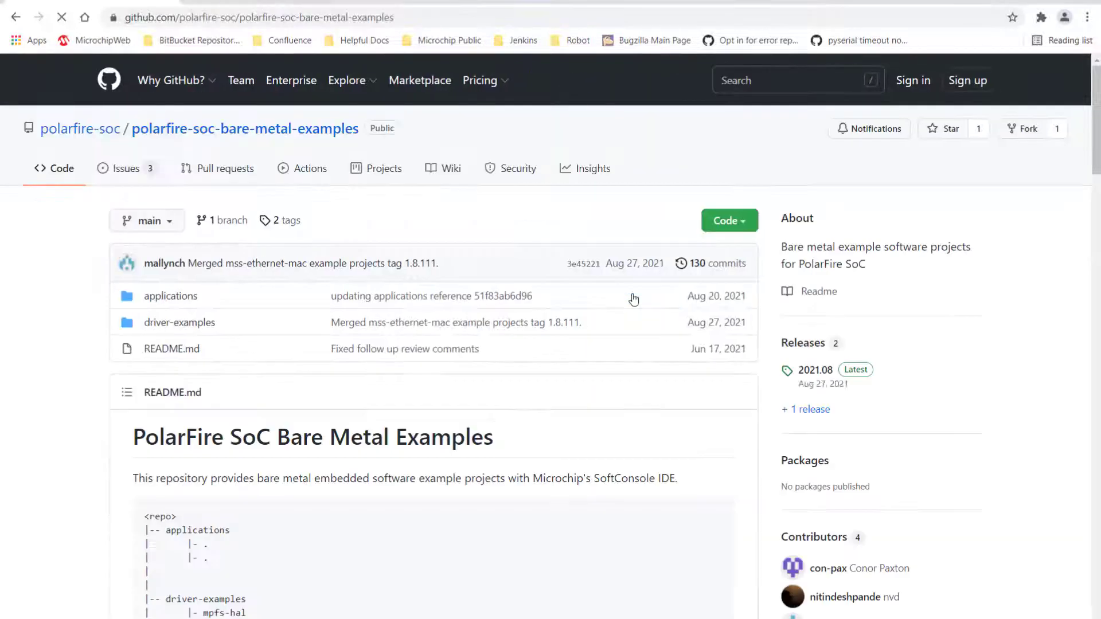
{"action": "left_click", "coordinate": [729, 220]}
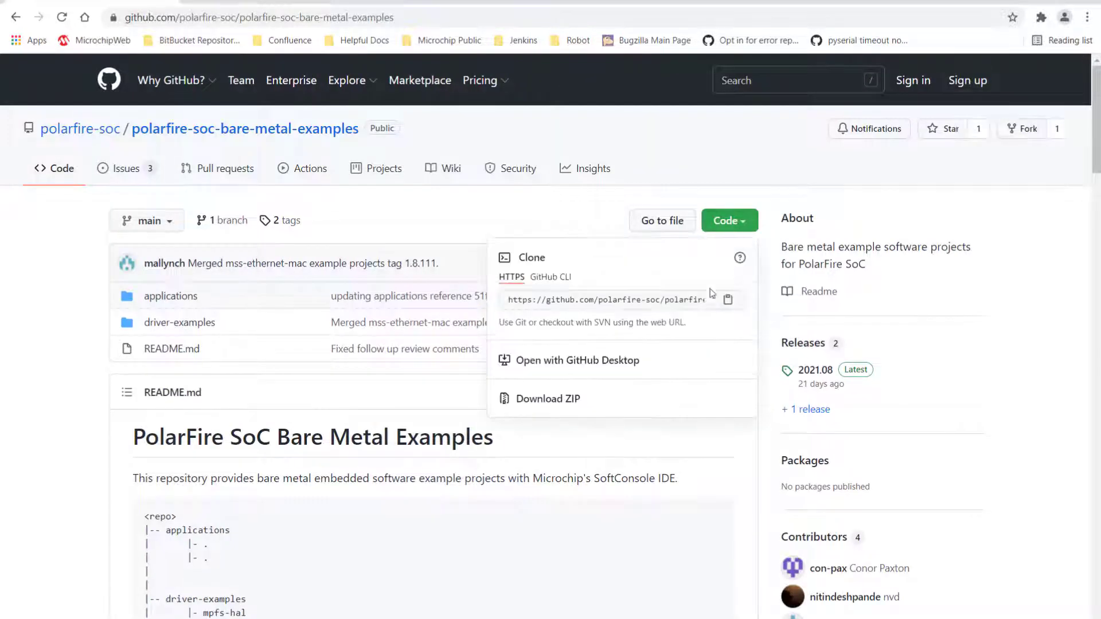
{"action": "mouse_move", "coordinate": [571, 408]}
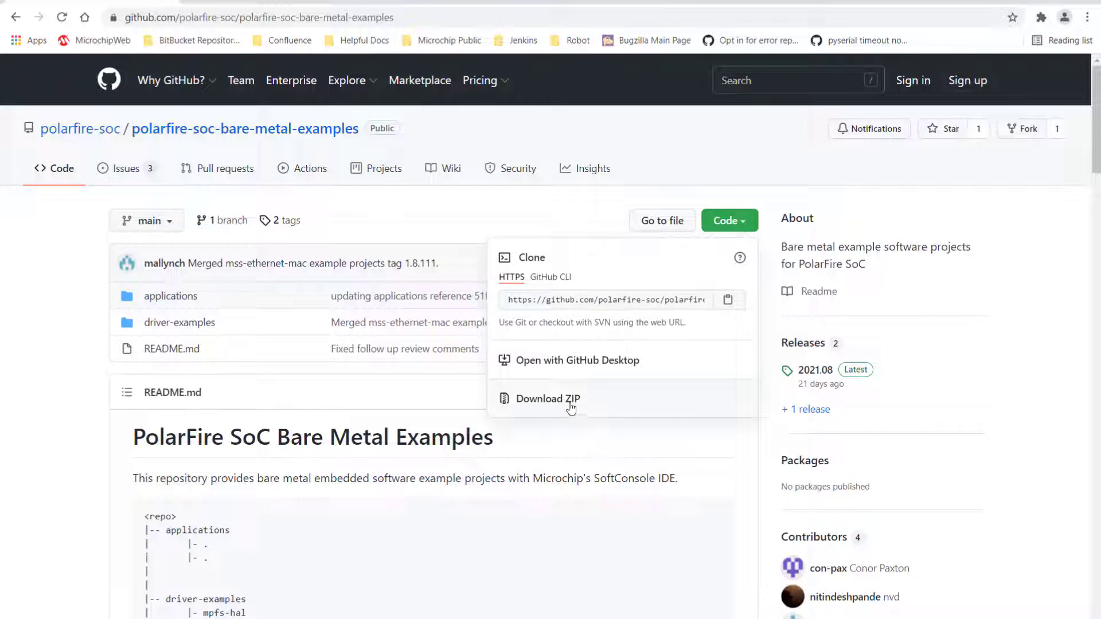
{"action": "left_click", "coordinate": [548, 399]}
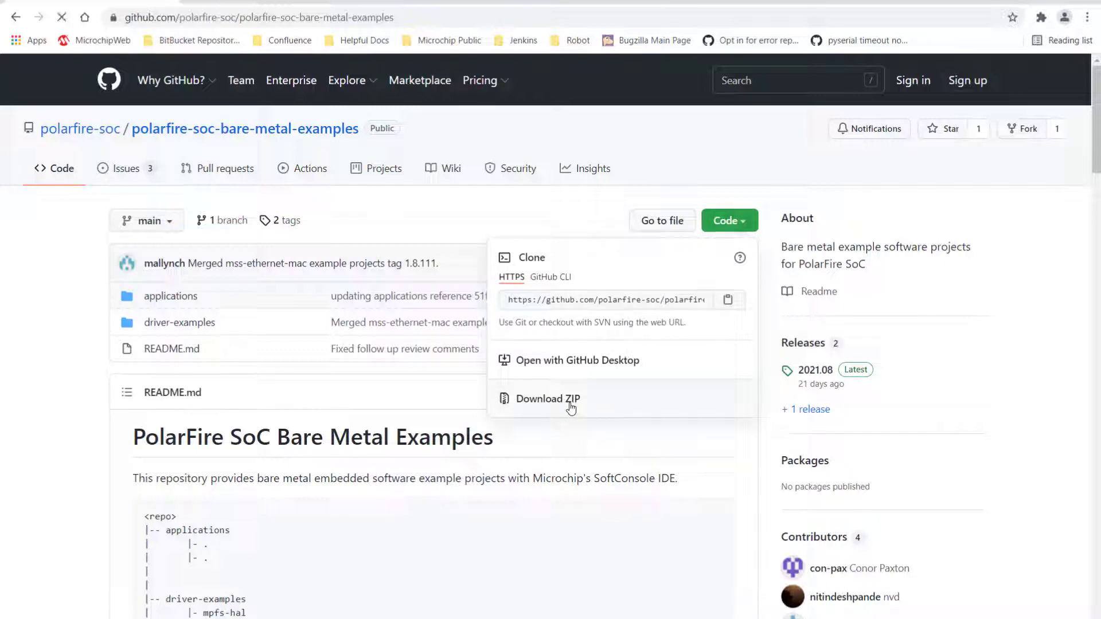
{"action": "left_click", "coordinate": [547, 399]}
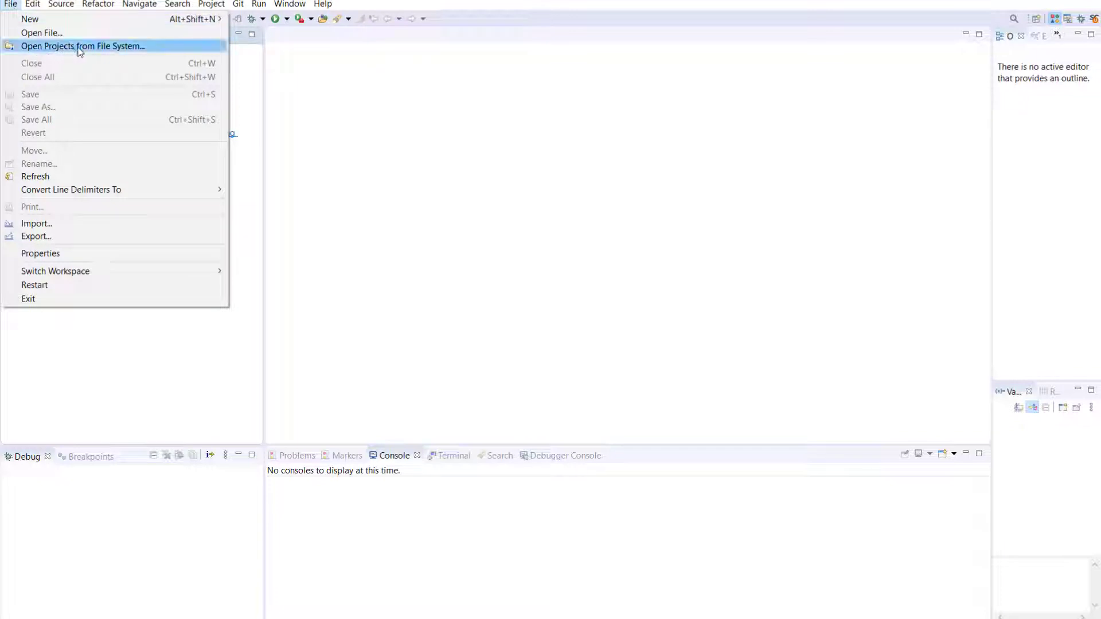
- Import just mpfs-rtc-time from the extracted examples folder with Open Projects from File System
{"action": "left_click", "coordinate": [78, 45]}
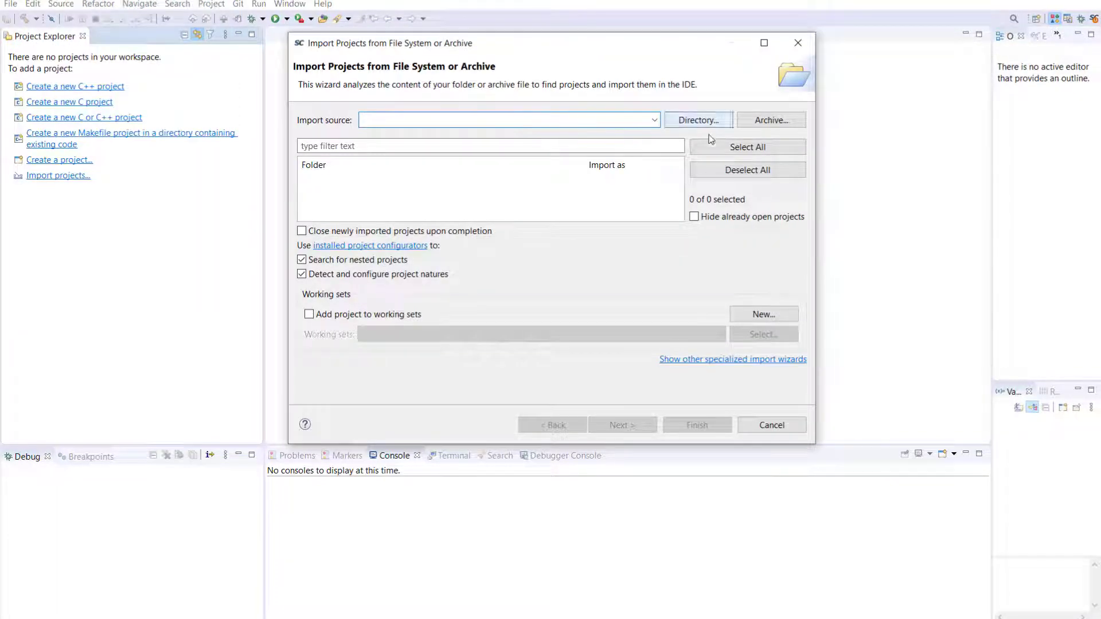
{"action": "left_click", "coordinate": [697, 120]}
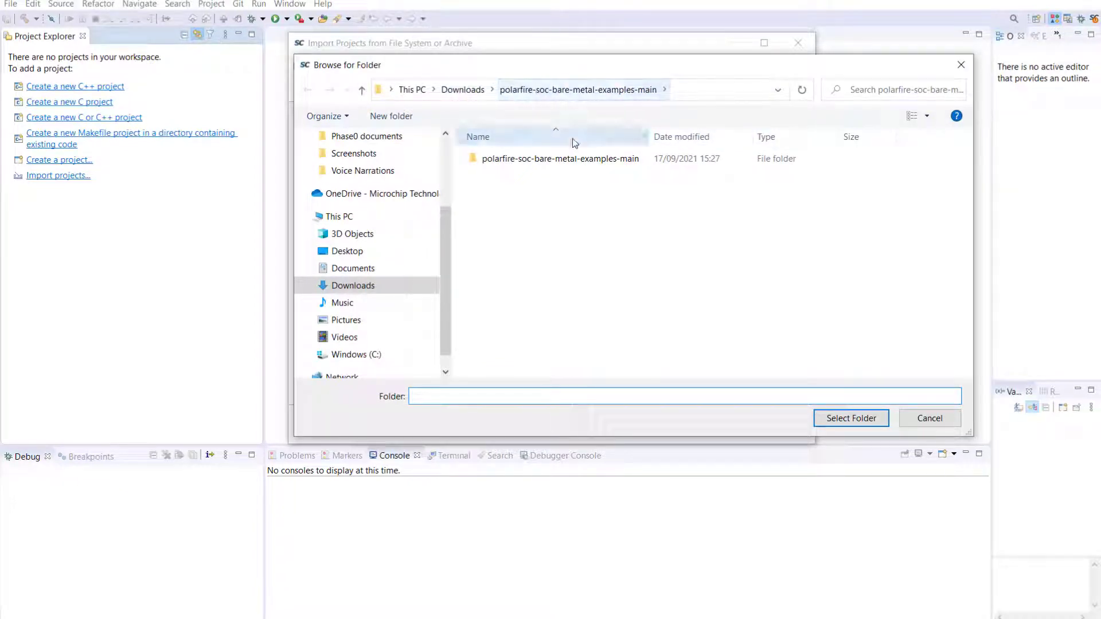
{"action": "left_click", "coordinate": [851, 417]}
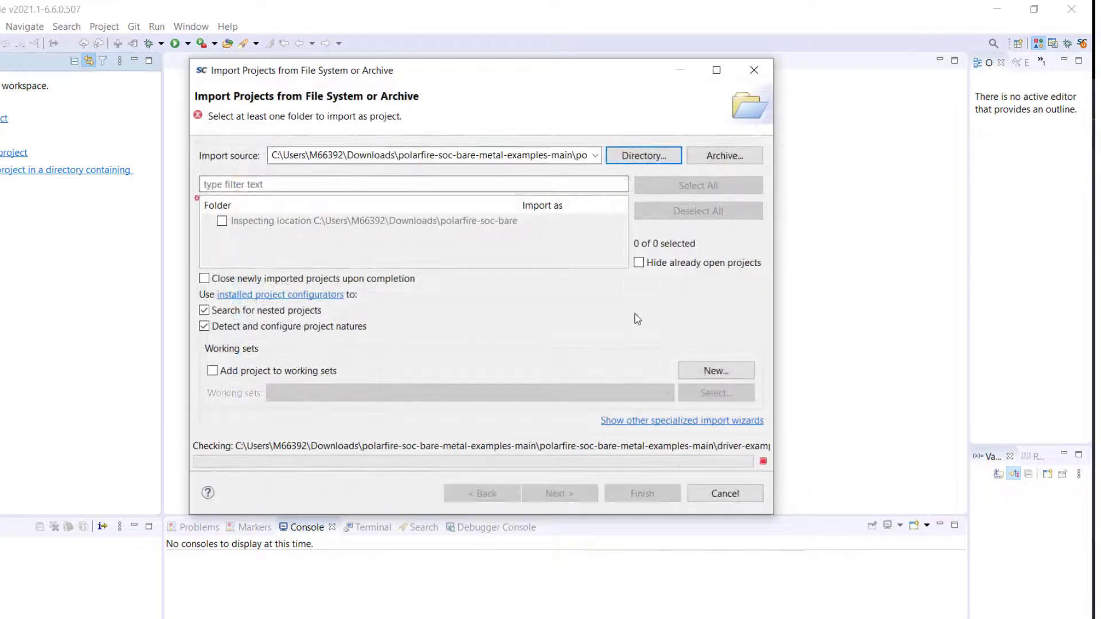
{"action": "mouse_move", "coordinate": [527, 247]}
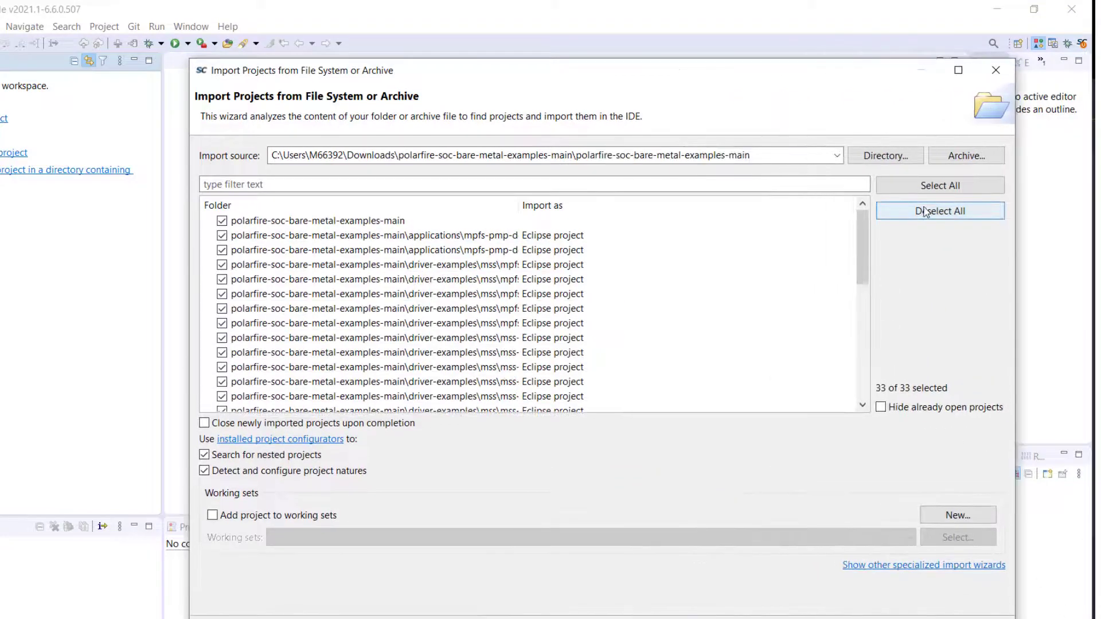
{"action": "left_click", "coordinate": [939, 211]}
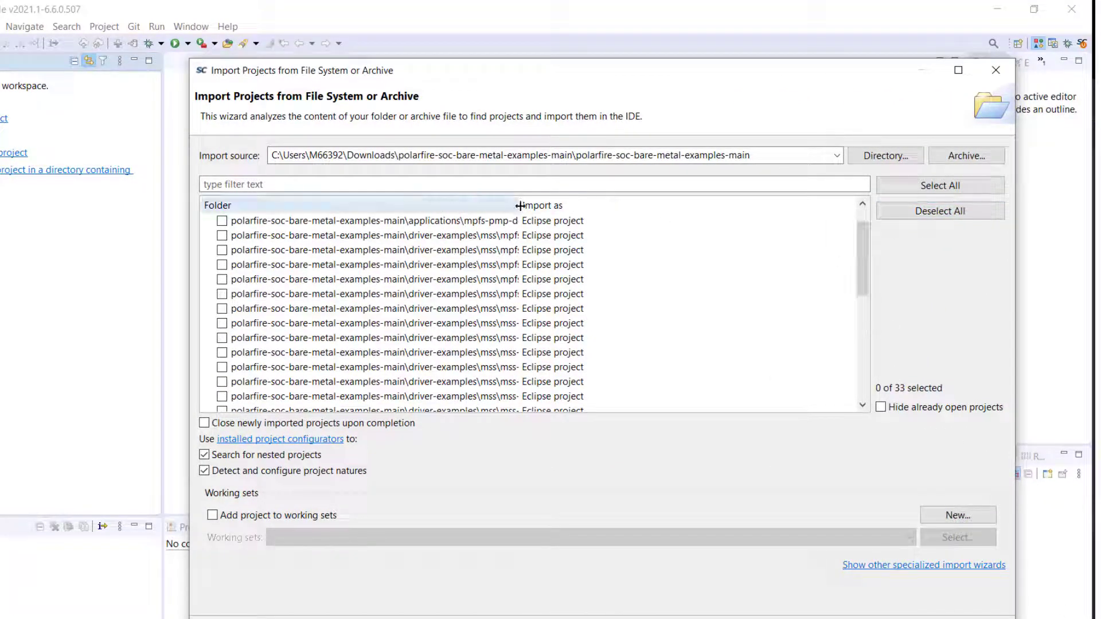
{"action": "scroll", "scroll_direction": "down", "scroll_amount": 3}
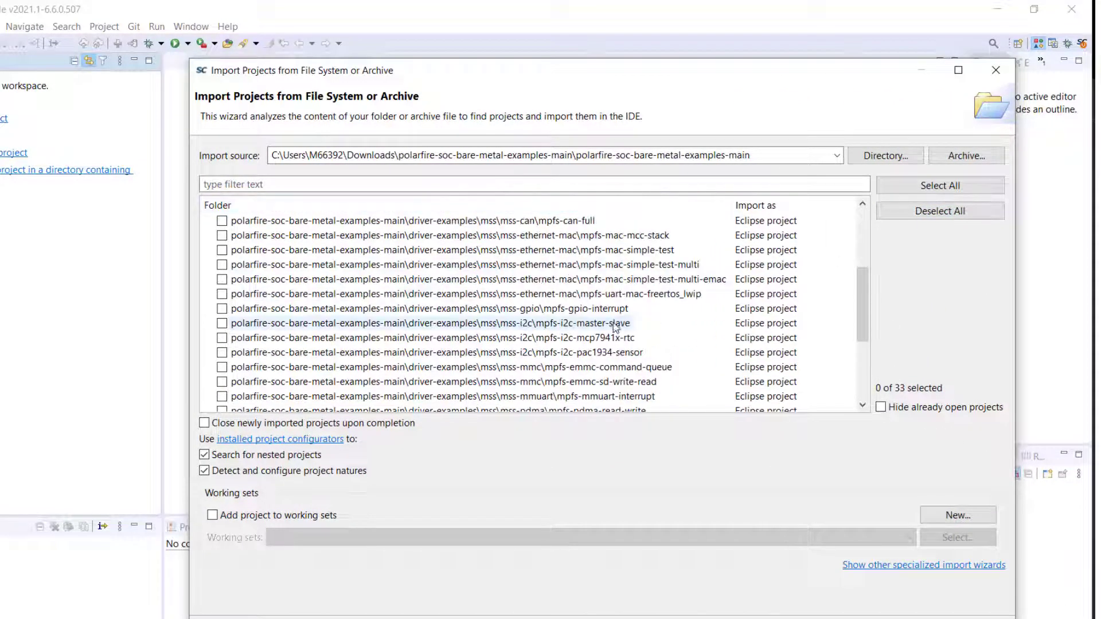
{"action": "scroll", "scroll_direction": "down", "scroll_amount": 3}
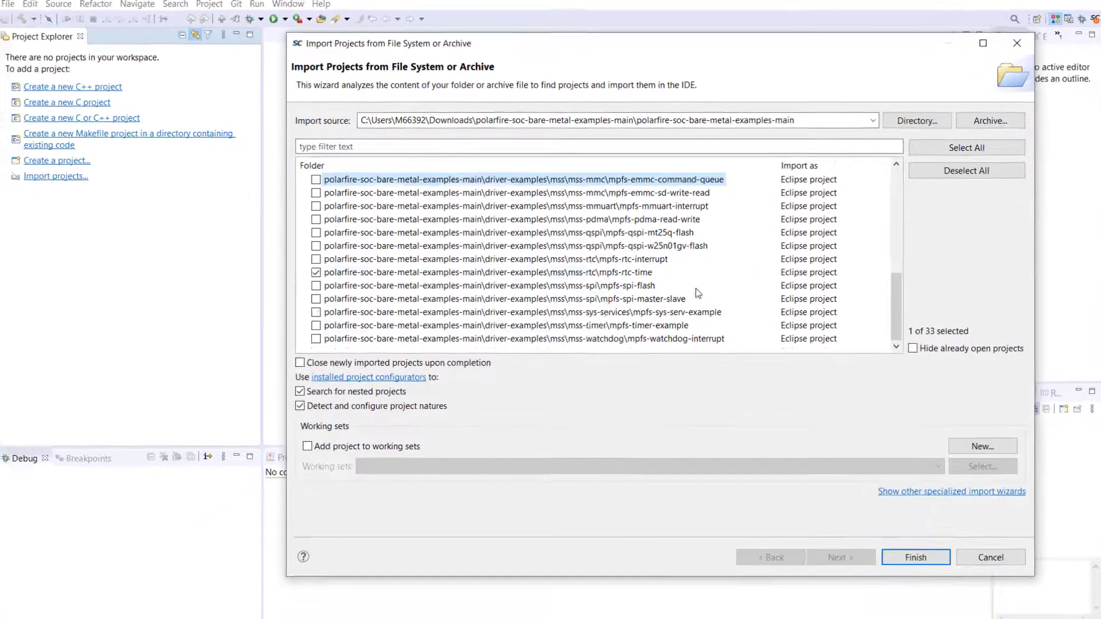
{"action": "left_click", "coordinate": [916, 557]}
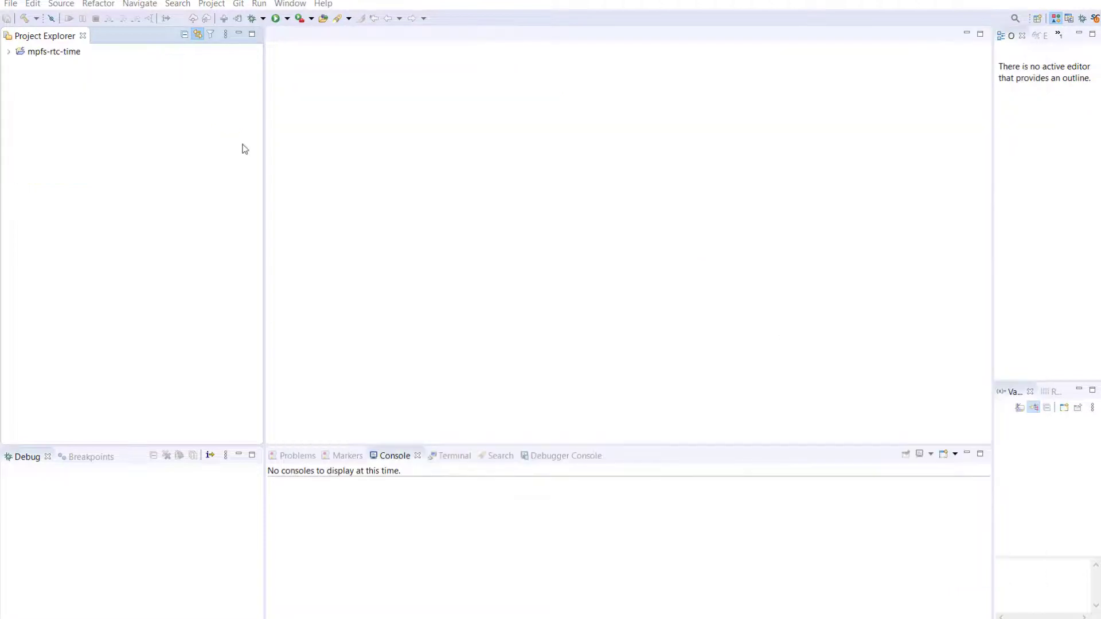
- Select the mpfs-rtc-time project and build it with the LIM-Debug configuration
{"action": "left_click", "coordinate": [52, 51]}
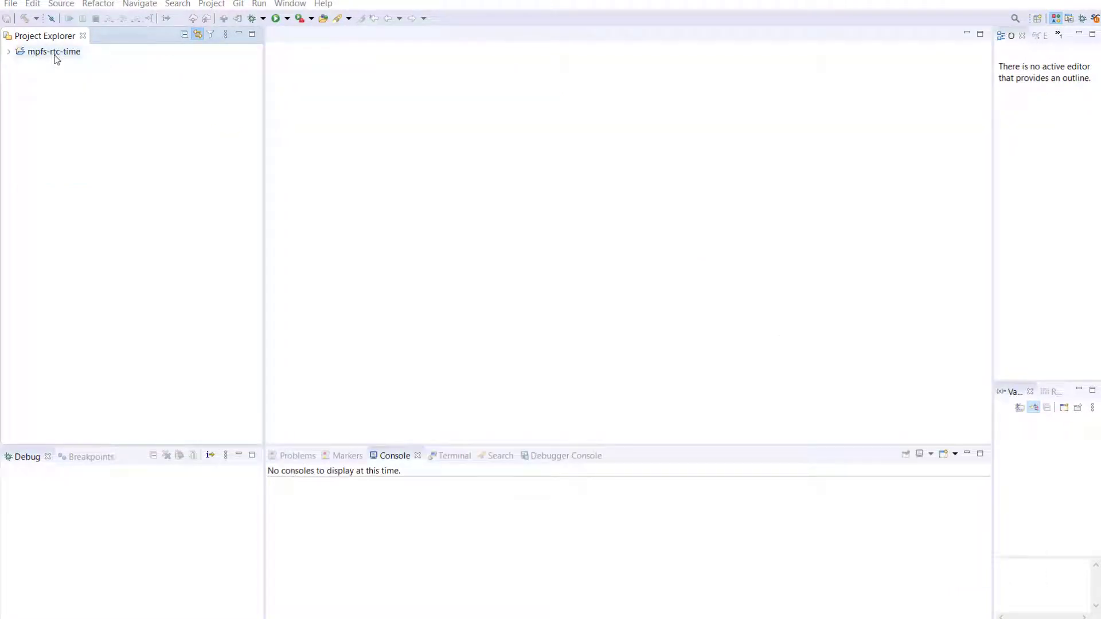
{"action": "left_click", "coordinate": [23, 18]}
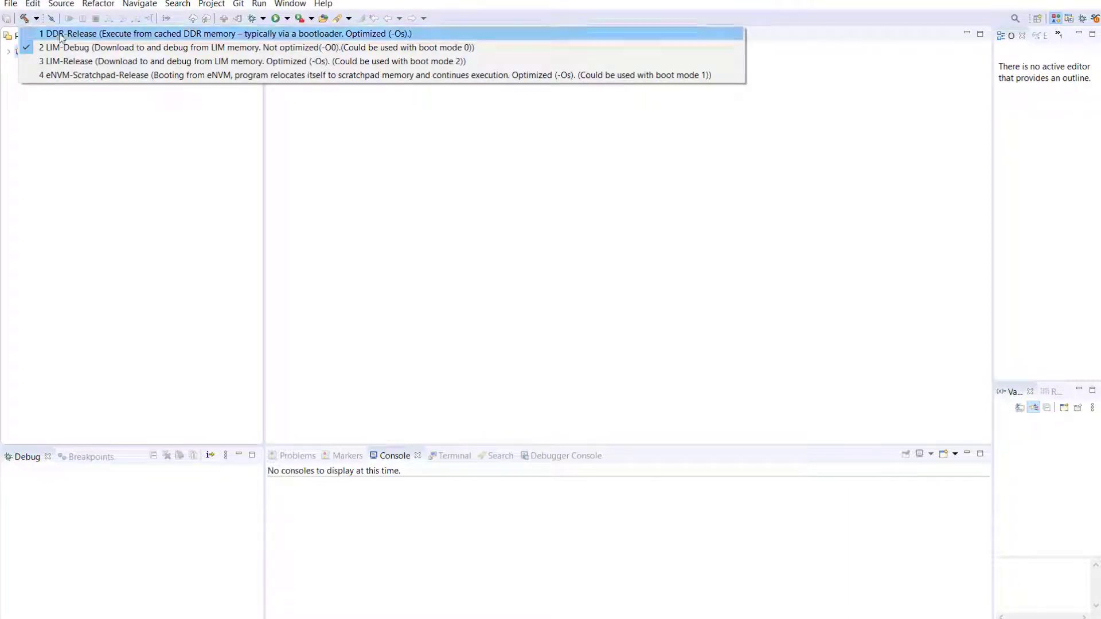
{"action": "mouse_move", "coordinate": [94, 52]}
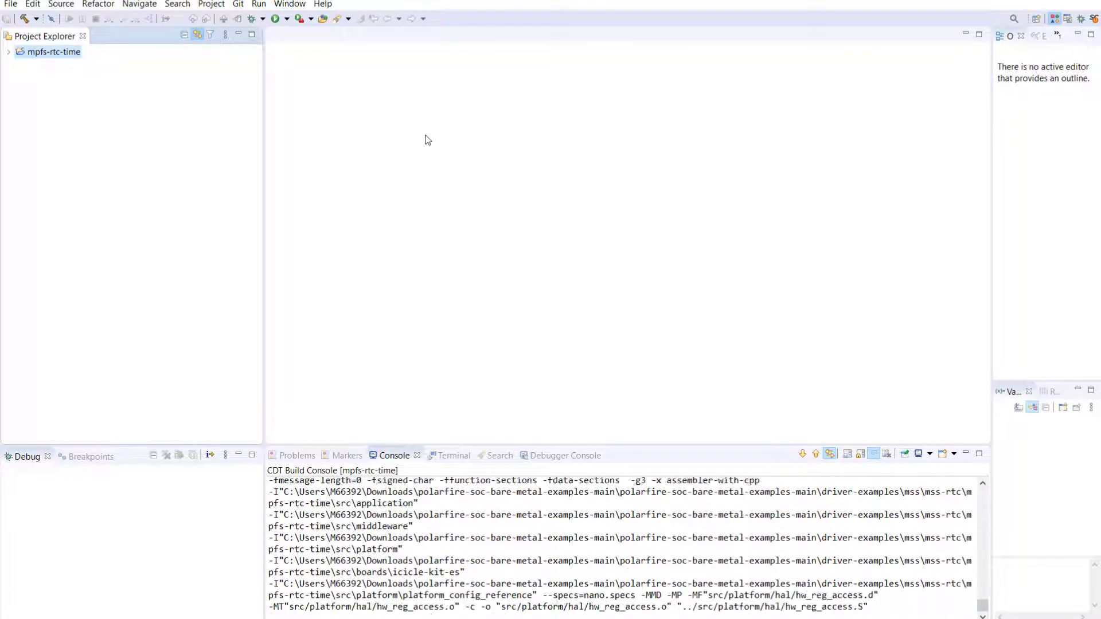
{"action": "scroll", "scroll_direction": "down", "scroll_amount": 3}
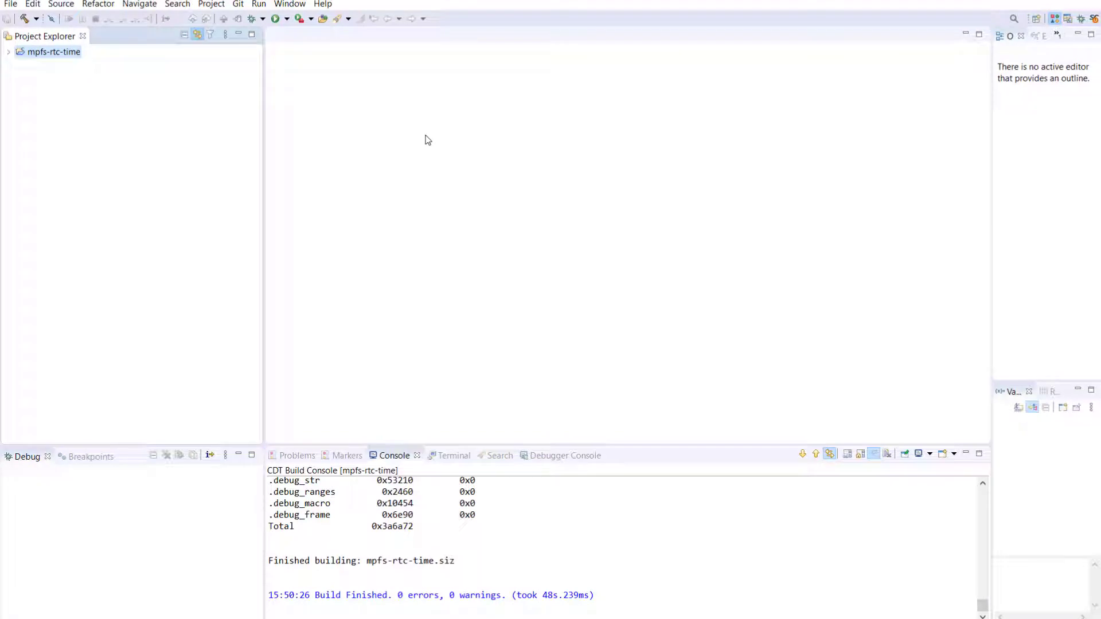
{"action": "mouse_move", "coordinate": [366, 170]}
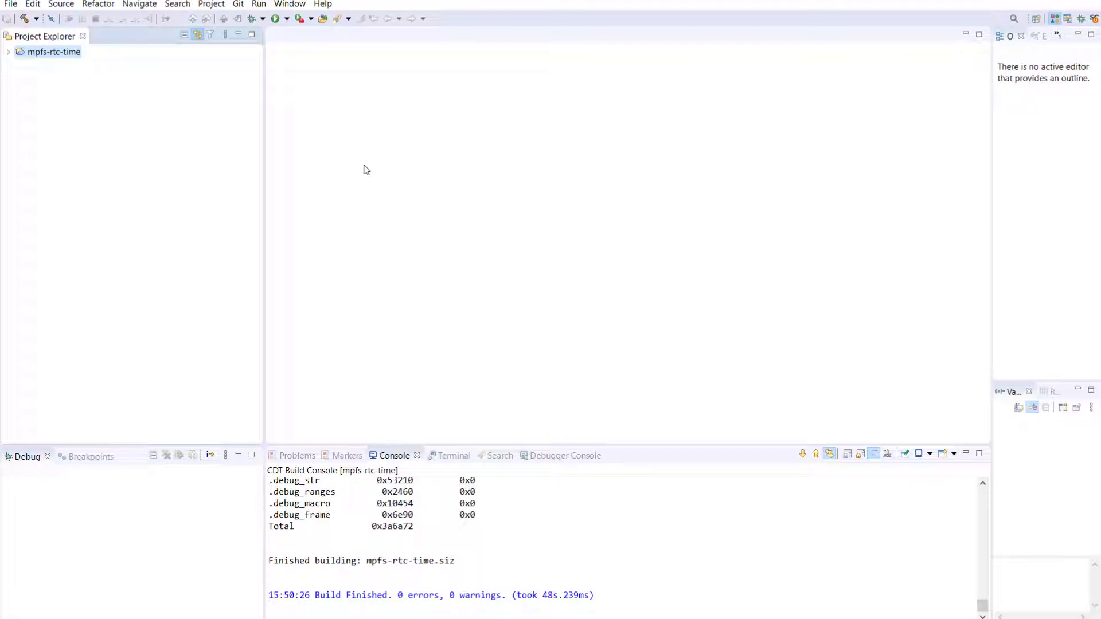
- Expand mpfs-rtc-time and launch 'mpfs-rtc-time hw all-harts debug' from Debug Configurations
{"action": "left_click", "coordinate": [7, 51]}
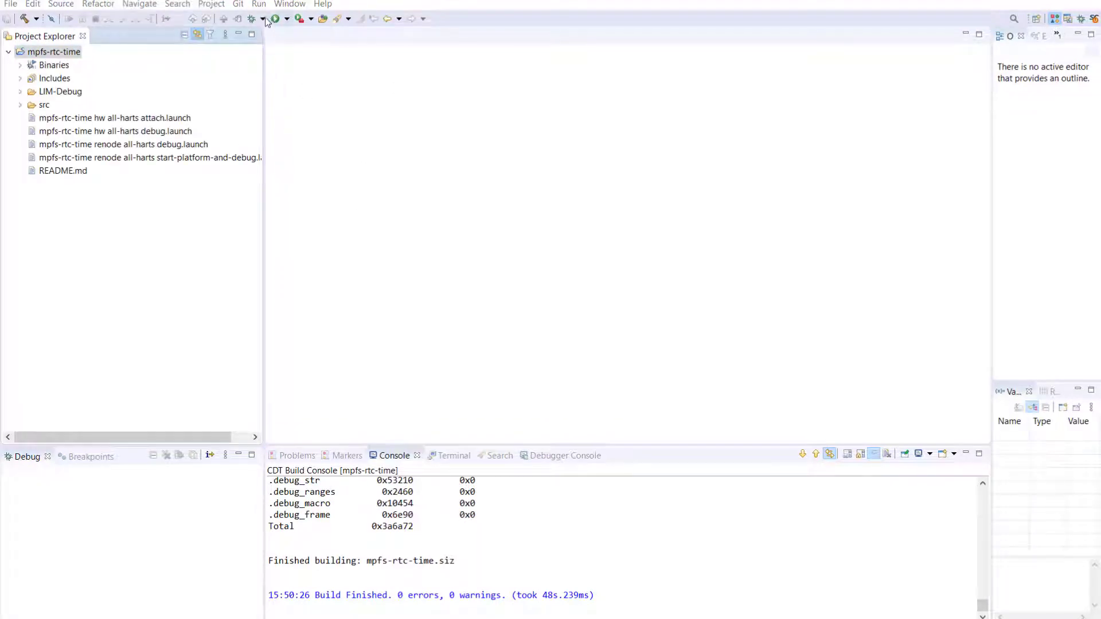
{"action": "left_click", "coordinate": [271, 19]}
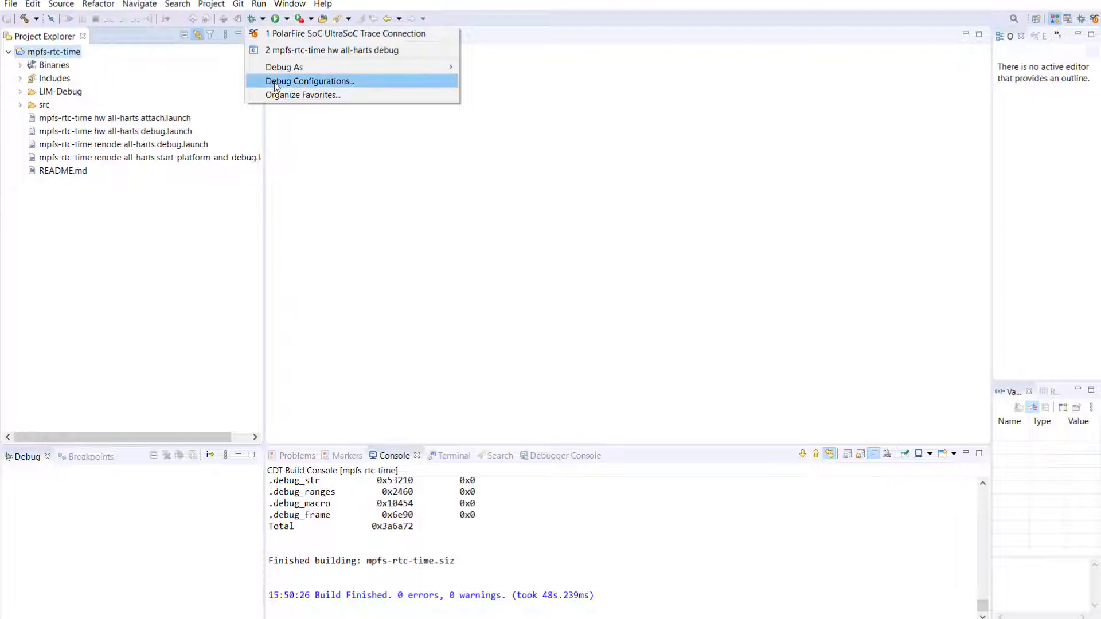
{"action": "left_click", "coordinate": [309, 81]}
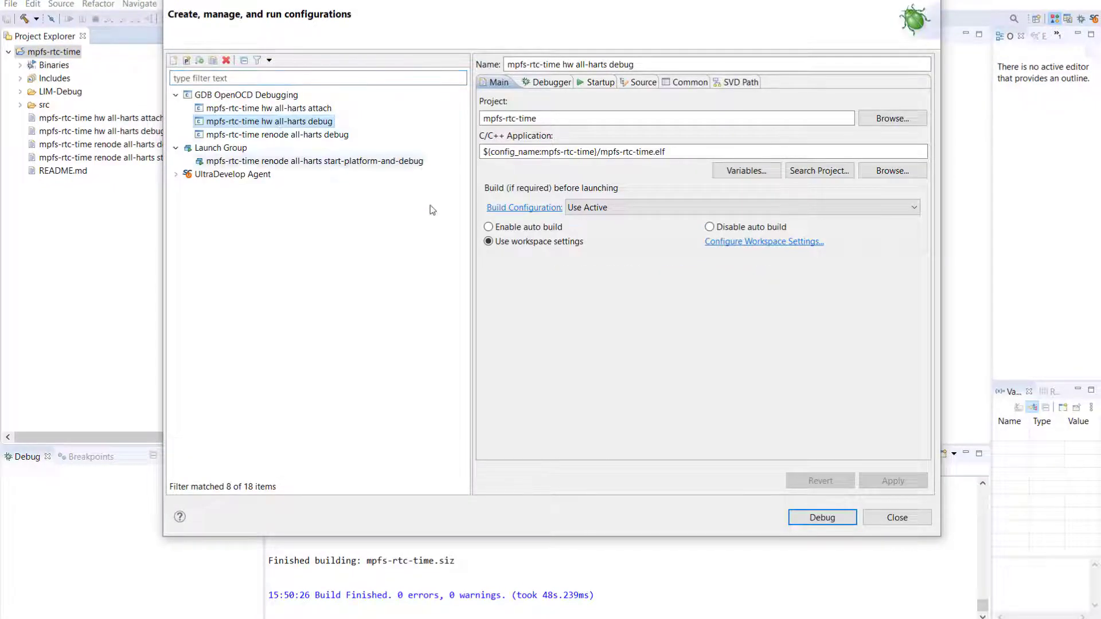
{"action": "left_click", "coordinate": [821, 518]}
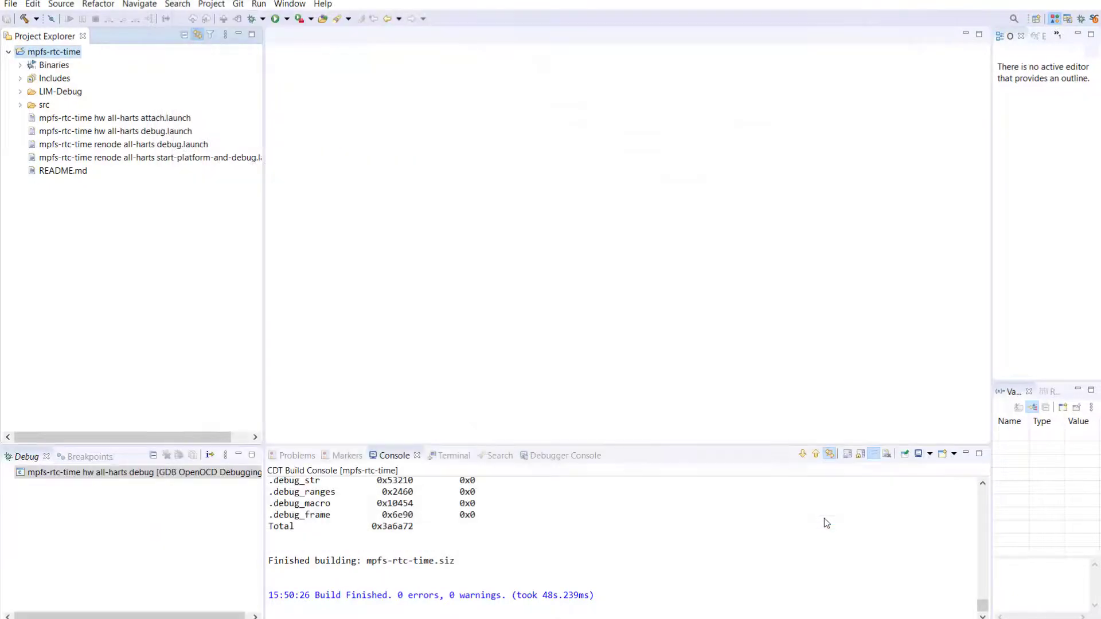